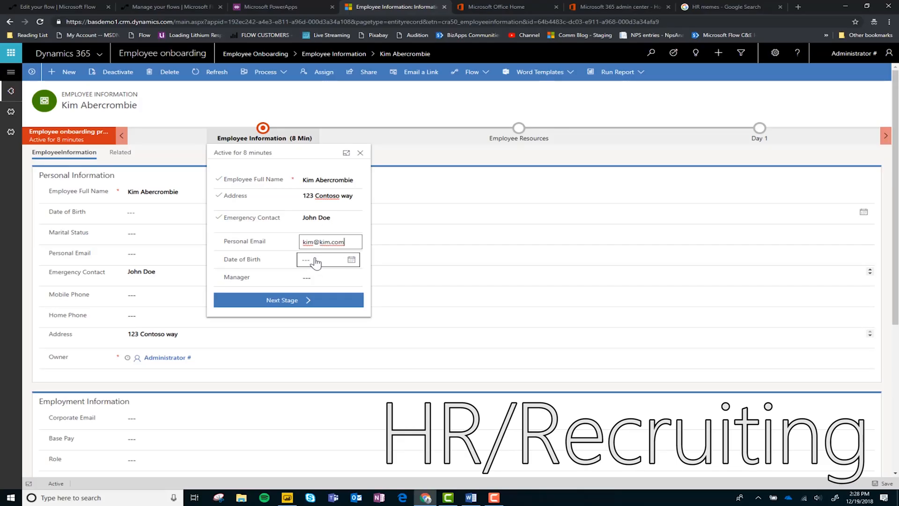
click(327, 259)
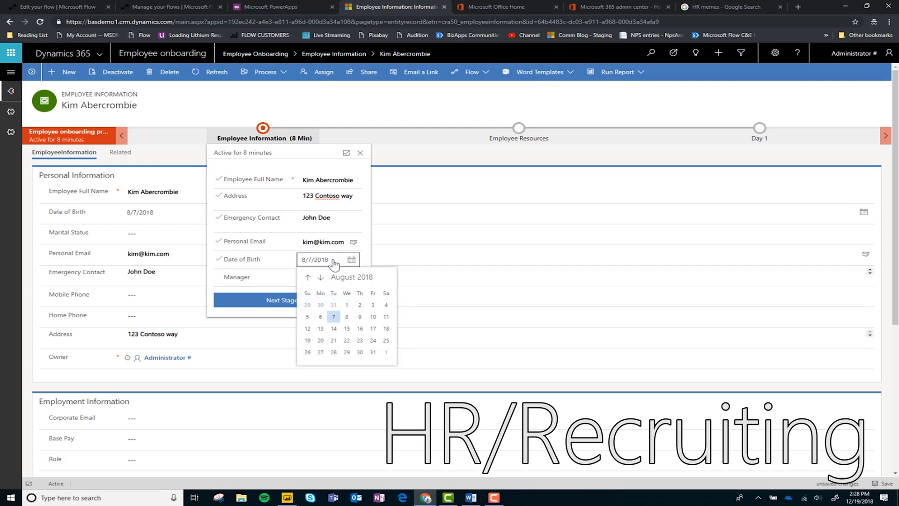
click(315, 259)
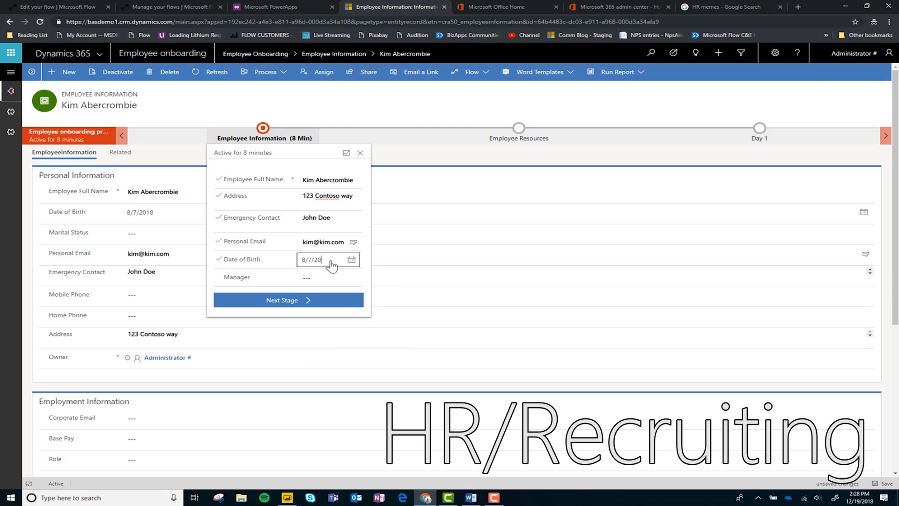
text(198)
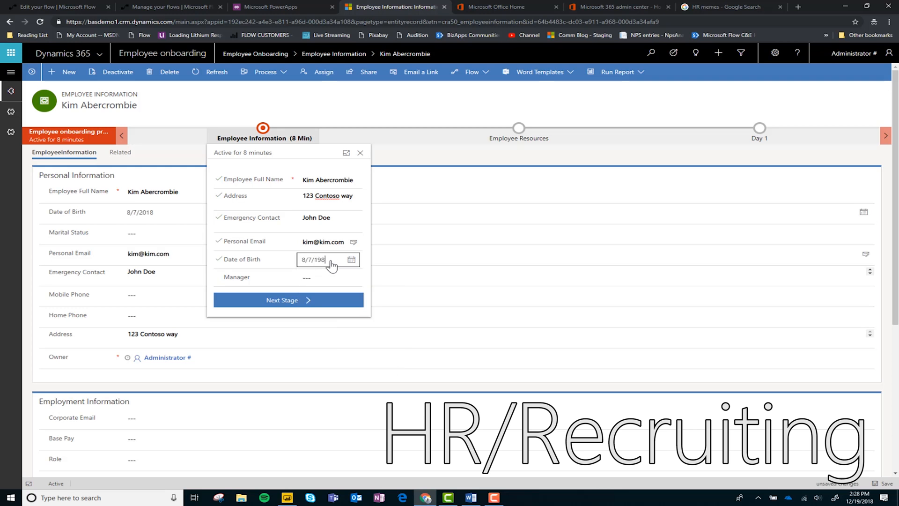